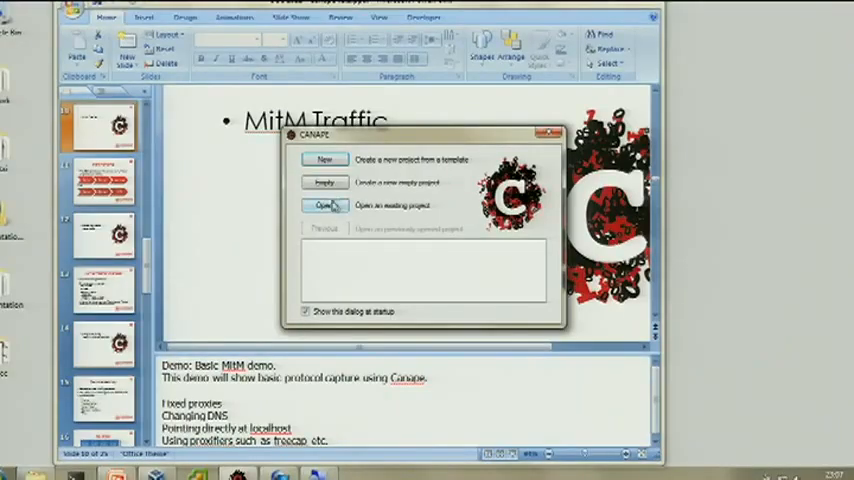
Choose Empty in the startup dialog to create an untitled project
{"action": "left_click", "coordinate": [324, 182]}
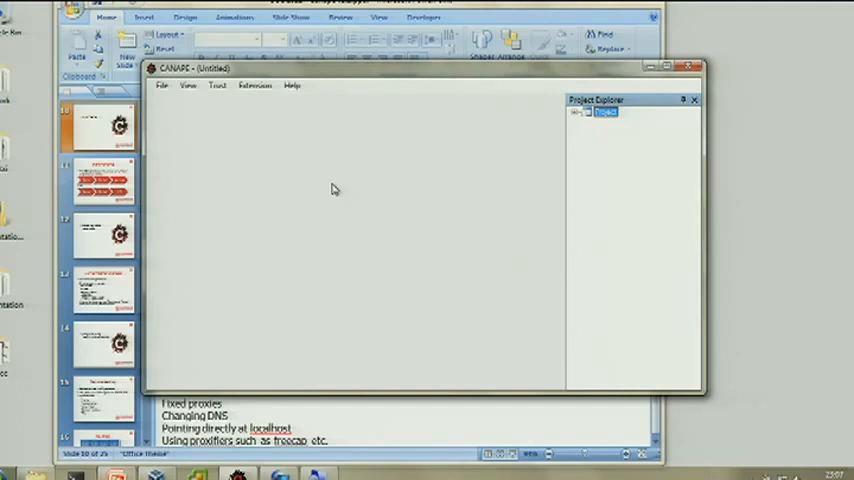
{"action": "mouse_move", "coordinate": [558, 18]}
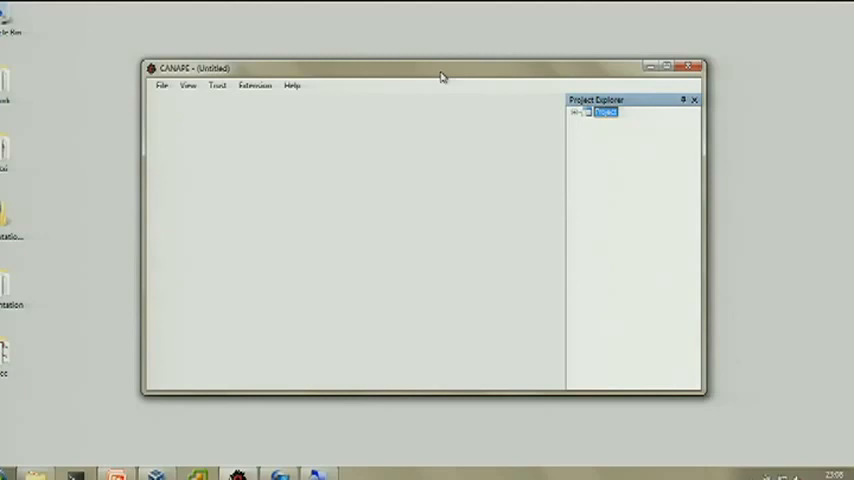
{"action": "mouse_move", "coordinate": [626, 189]}
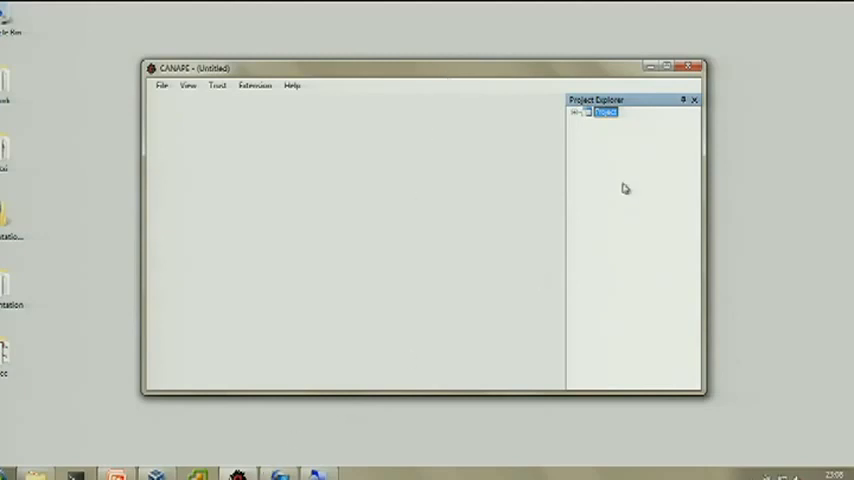
Add Socks Proxy 1 on port 1080 and review its Packet Log and Settings tabs
{"action": "right_click", "coordinate": [605, 112]}
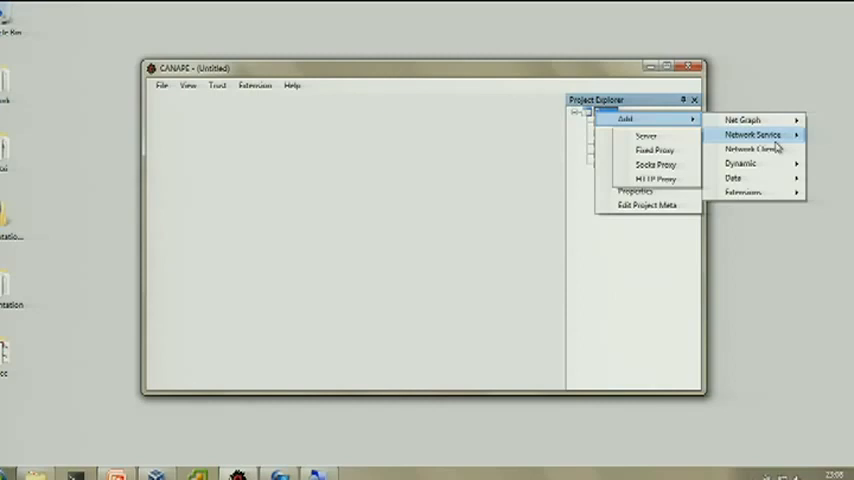
{"action": "mouse_move", "coordinate": [656, 164]}
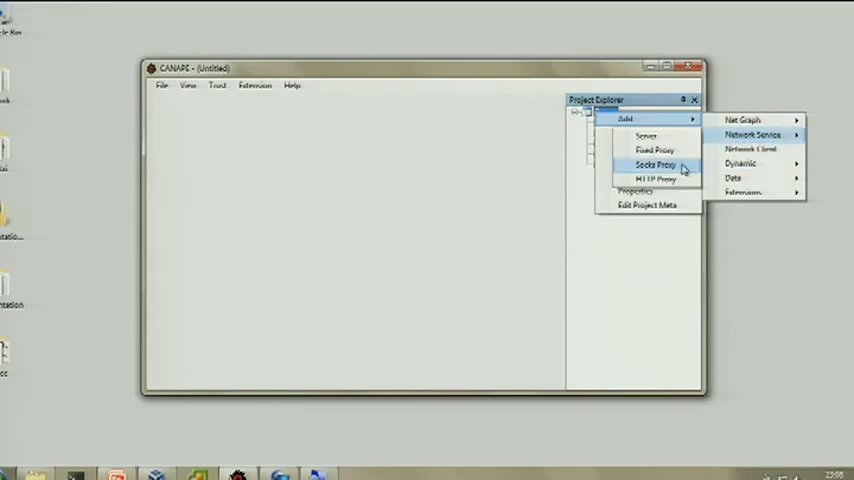
{"action": "left_click", "coordinate": [653, 164]}
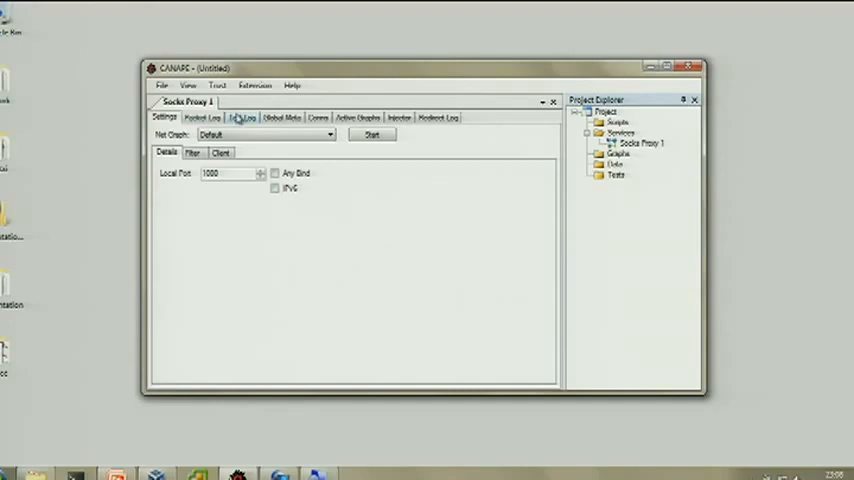
{"action": "mouse_move", "coordinate": [283, 135]}
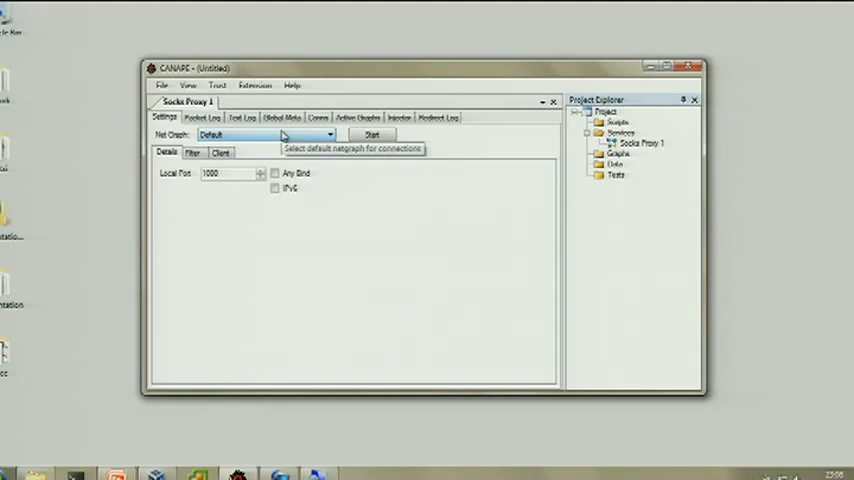
{"action": "left_click", "coordinate": [201, 117]}
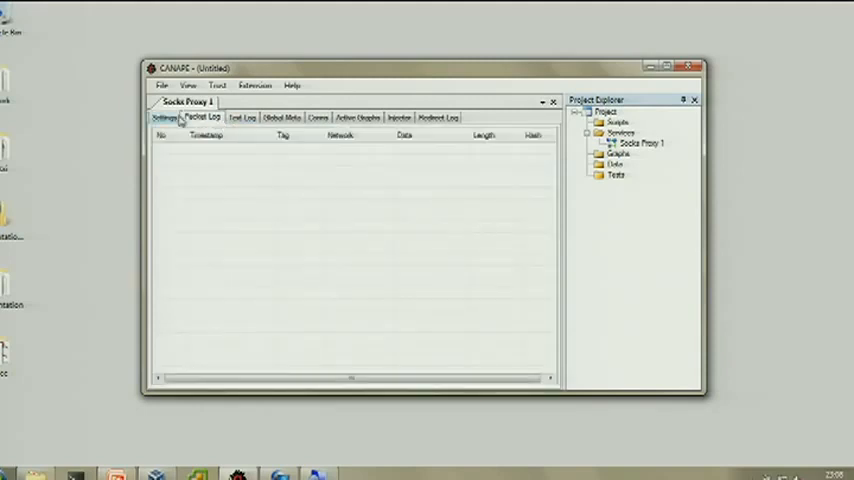
{"action": "left_click", "coordinate": [162, 117]}
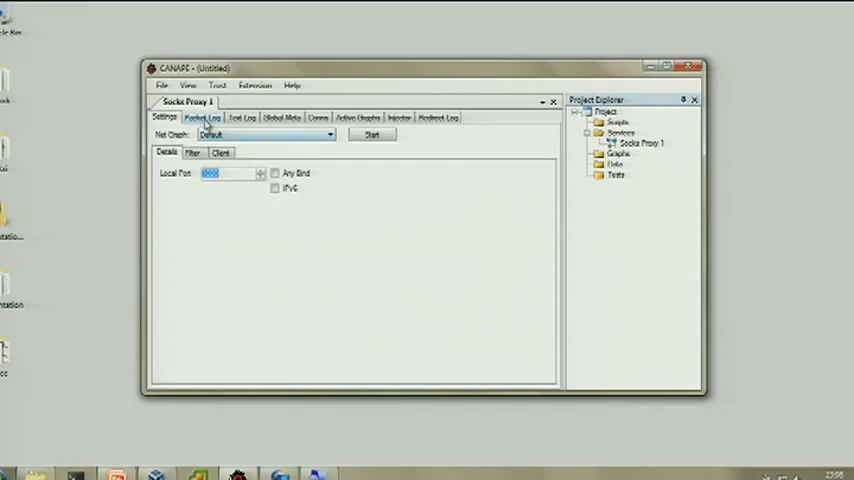
{"action": "left_click", "coordinate": [202, 117]}
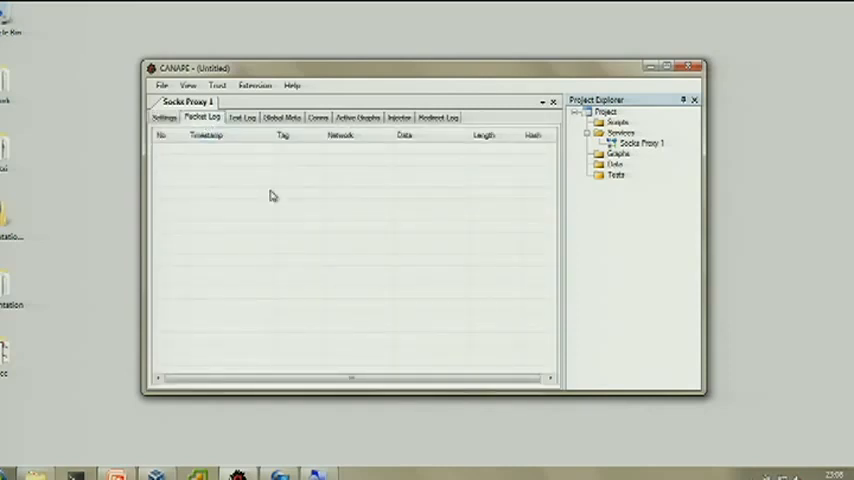
{"action": "left_click", "coordinate": [163, 117]}
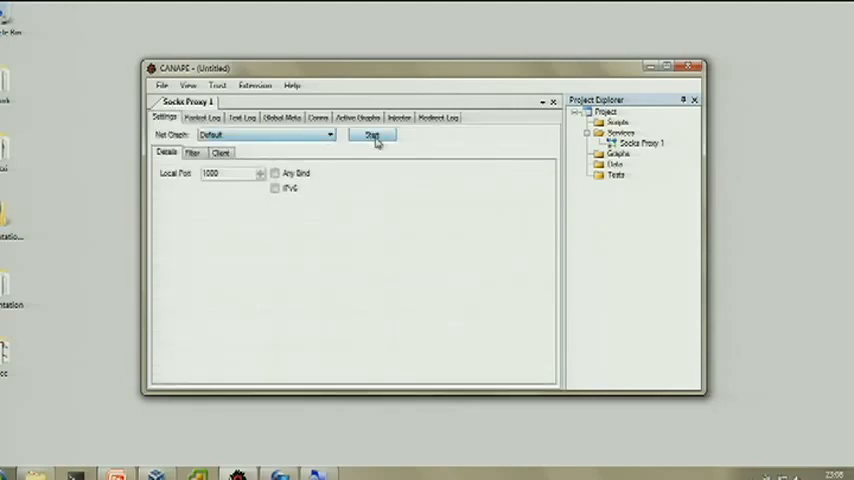
Start the SOCKS proxy, log in to 192.168.56.101, and dismiss the evaluation notice
{"action": "left_click", "coordinate": [372, 134]}
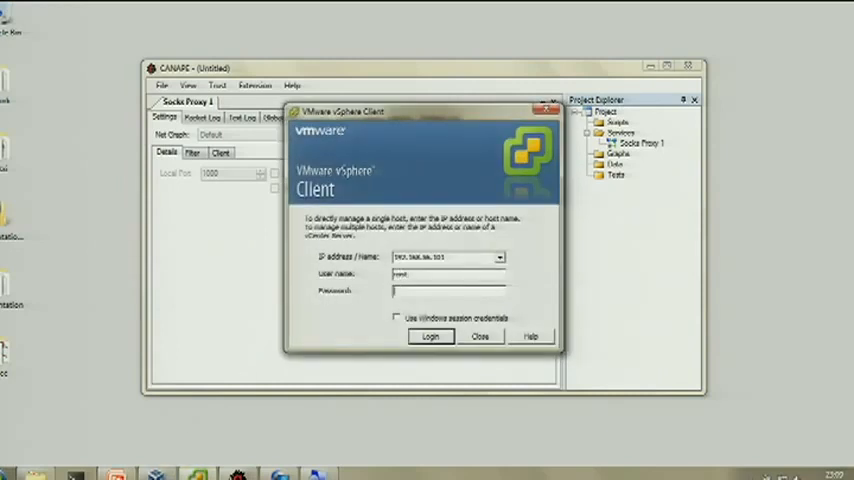
{"action": "left_click", "coordinate": [430, 336]}
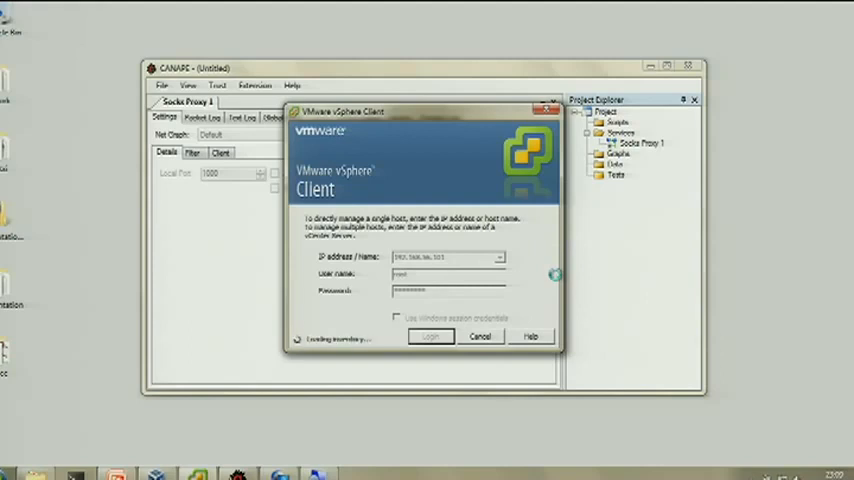
{"action": "left_click", "coordinate": [431, 336]}
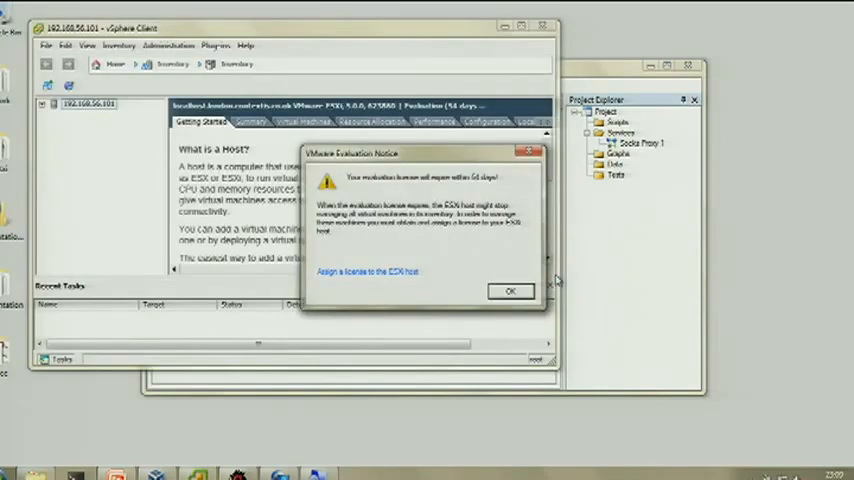
{"action": "left_click", "coordinate": [510, 291]}
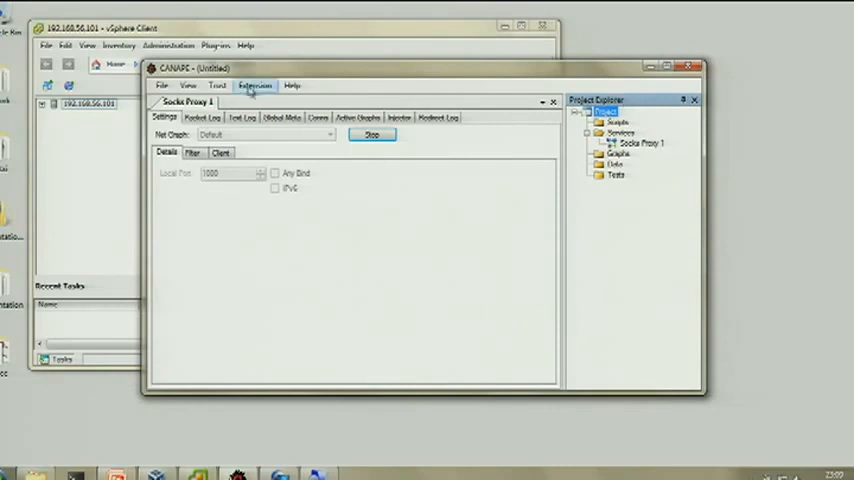
Bring vSphere Client forward and show the ESXi host's Summary tab
{"action": "left_click", "coordinate": [203, 117]}
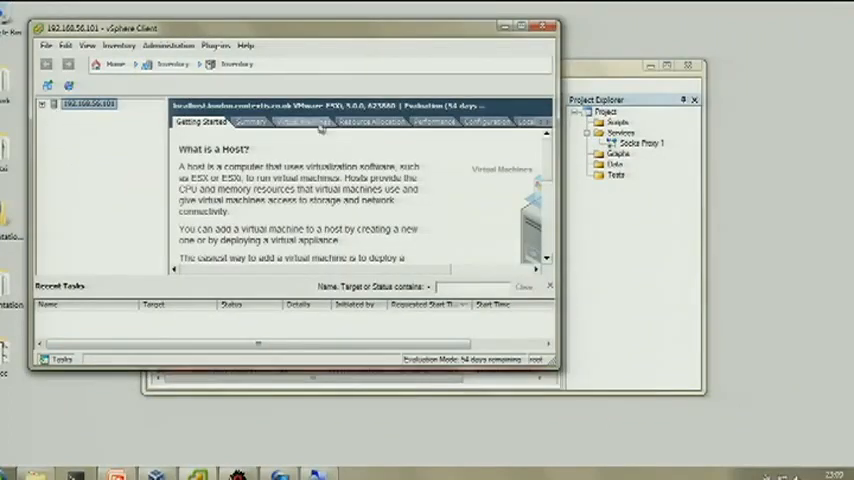
{"action": "left_click", "coordinate": [250, 122]}
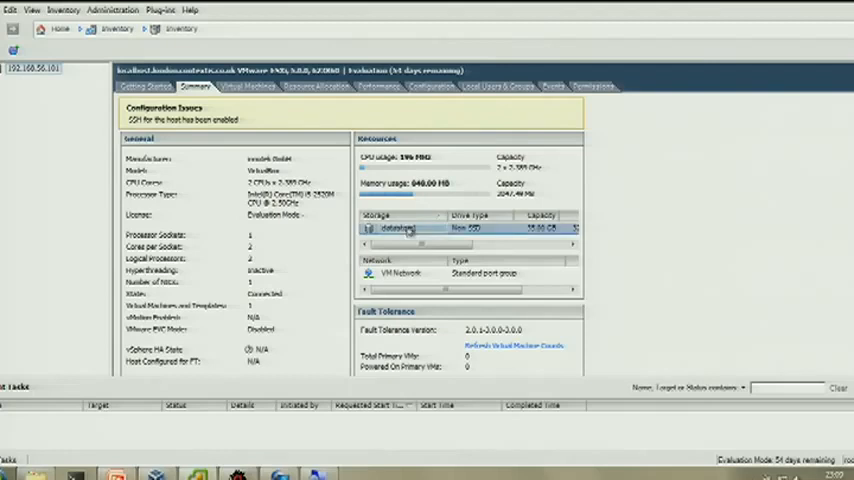
Delete passwords.txt from datastore1 and select passwords.txt for re-upload
{"action": "double_click", "coordinate": [410, 231]}
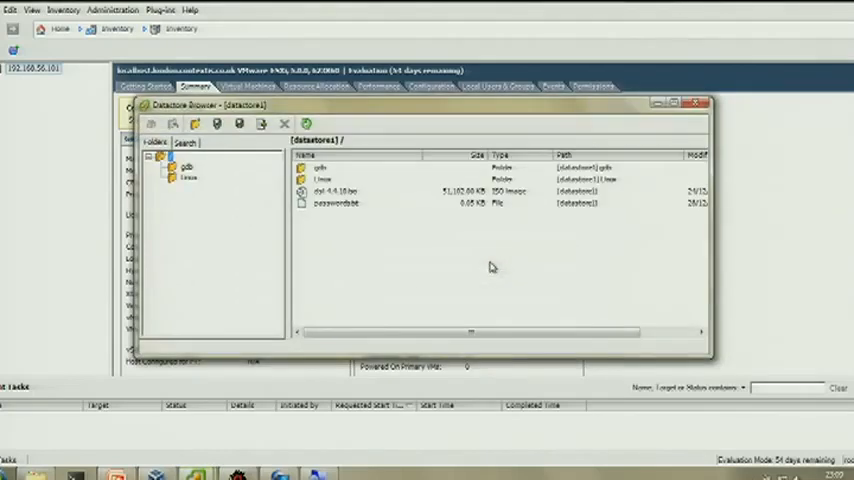
{"action": "right_click", "coordinate": [335, 203]}
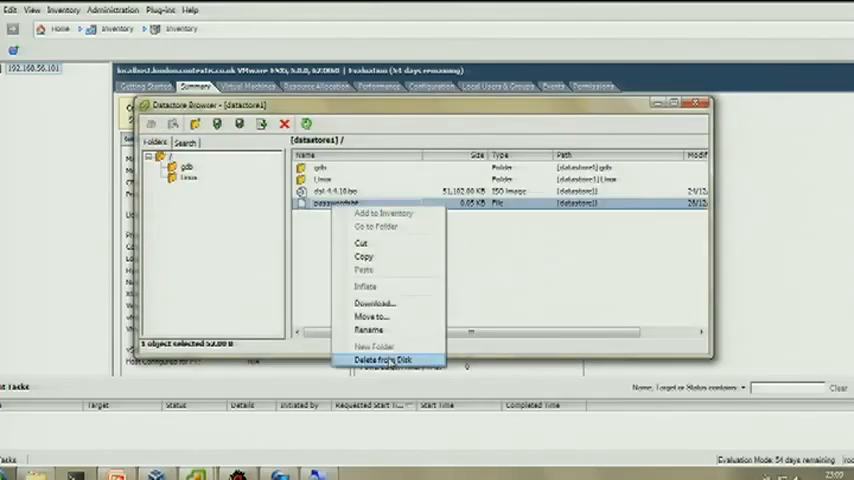
{"action": "left_click", "coordinate": [381, 359]}
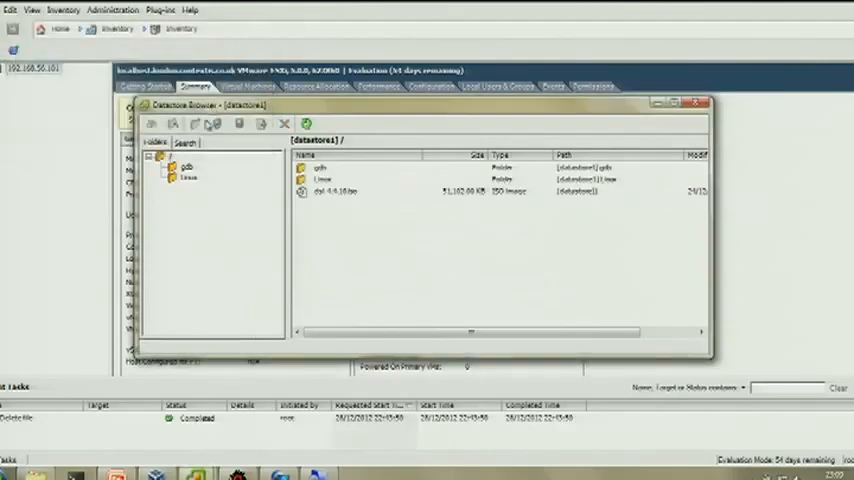
{"action": "left_click", "coordinate": [196, 123]}
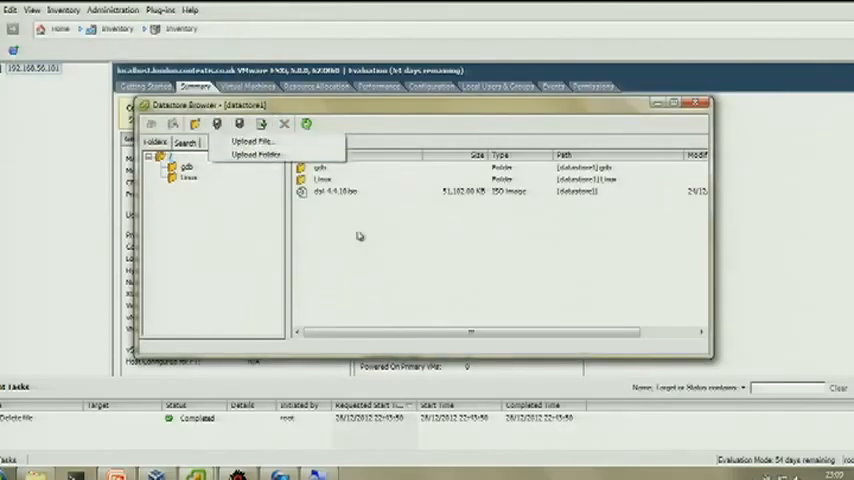
{"action": "left_click", "coordinate": [248, 141]}
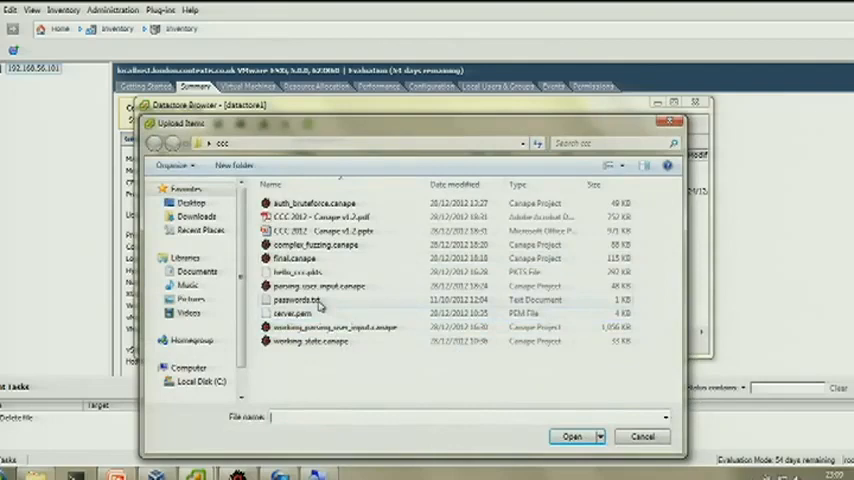
{"action": "left_click", "coordinate": [571, 436]}
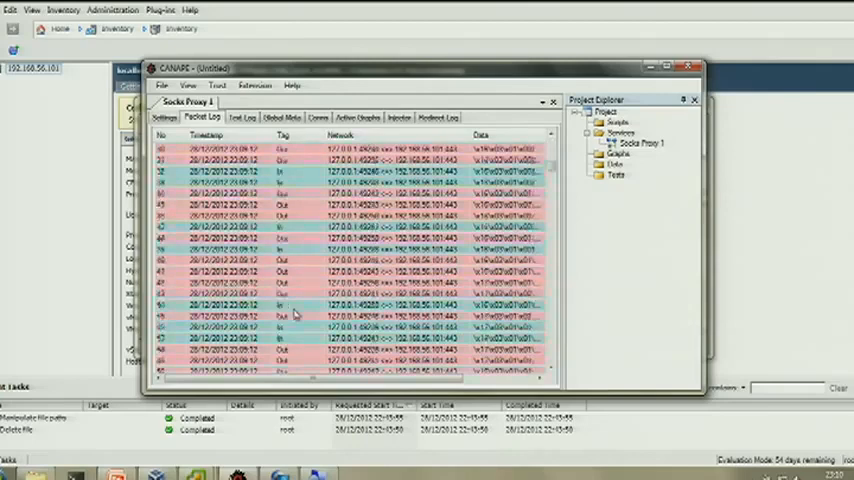
Scroll the Packet Log to the port 902 entries and select its first packet
{"action": "scroll", "scroll_direction": "down", "scroll_amount": 3}
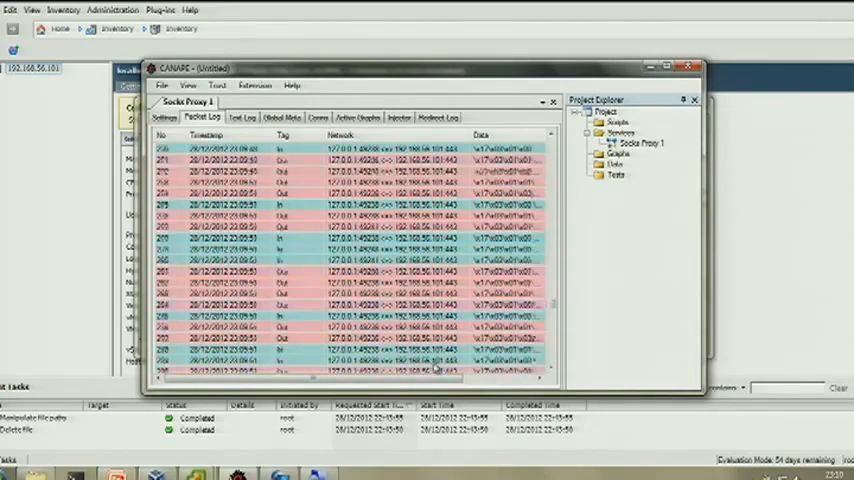
{"action": "scroll", "scroll_direction": "down", "scroll_amount": 3}
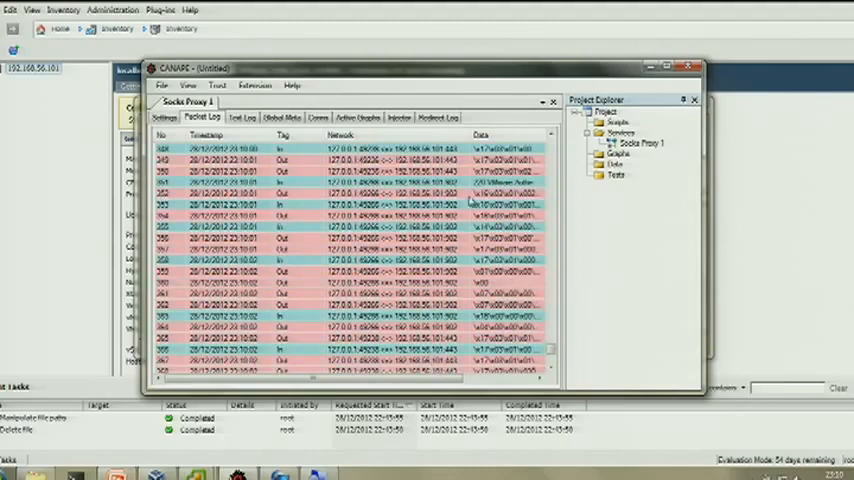
{"action": "left_click", "coordinate": [350, 193]}
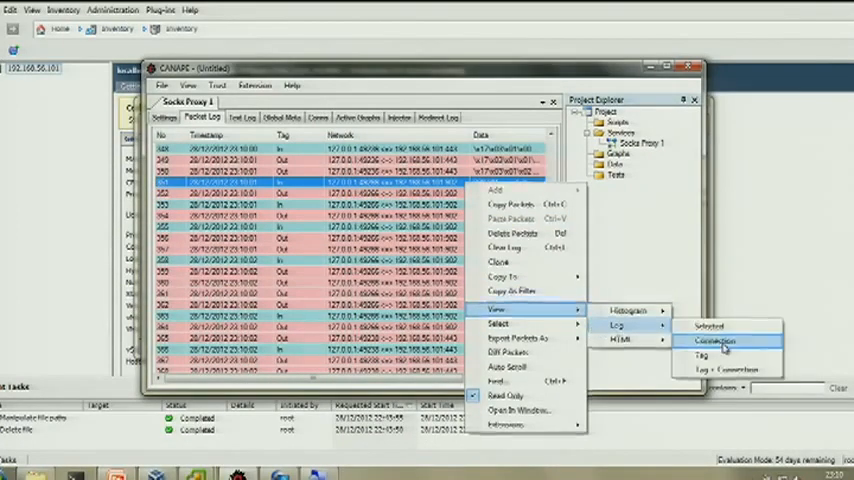
View the port 902 connection and step forward through its packets
{"action": "left_click", "coordinate": [712, 342]}
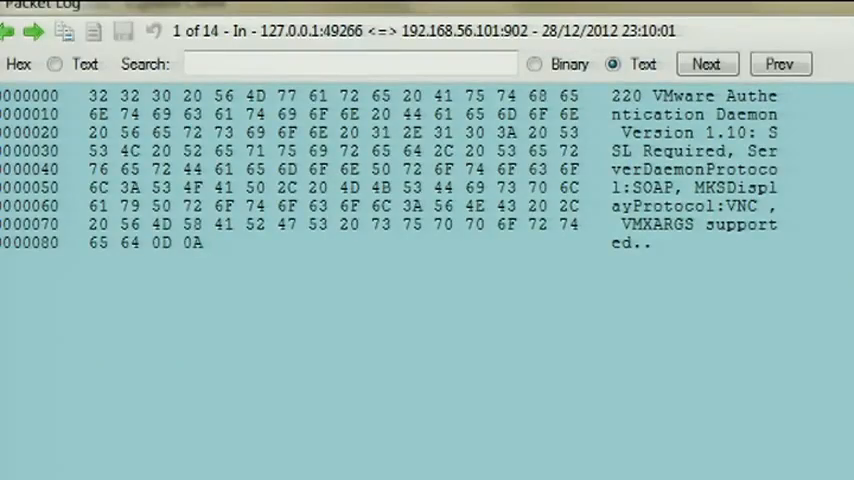
{"action": "mouse_move", "coordinate": [70, 110]}
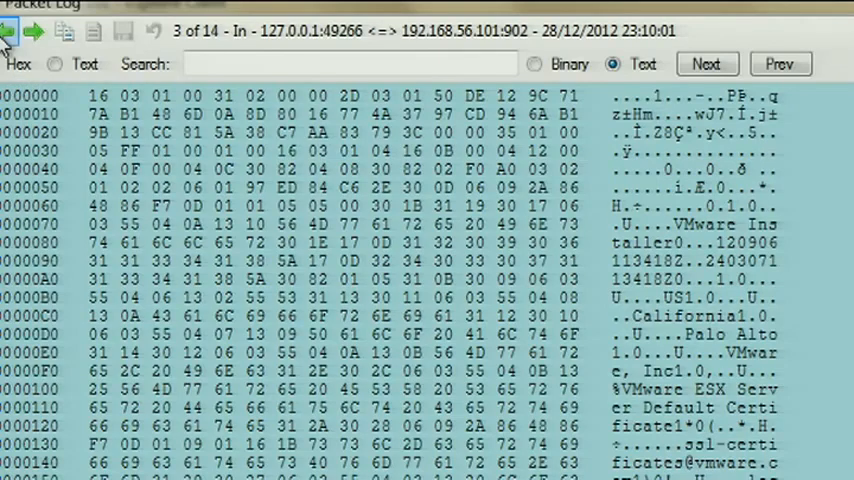
{"action": "left_click", "coordinate": [32, 31]}
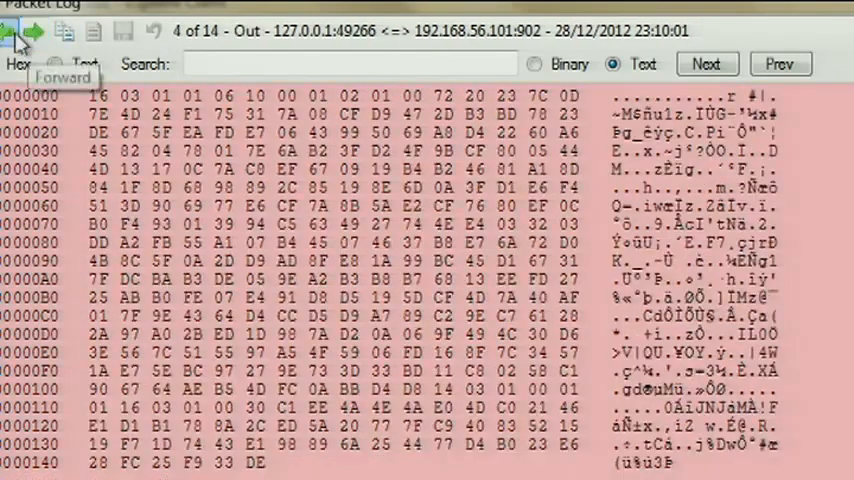
{"action": "left_click", "coordinate": [33, 32]}
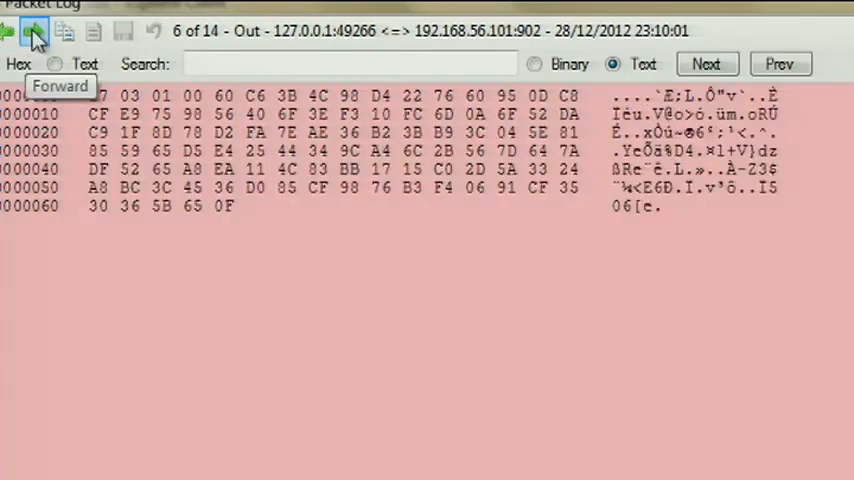
{"action": "left_click", "coordinate": [34, 31]}
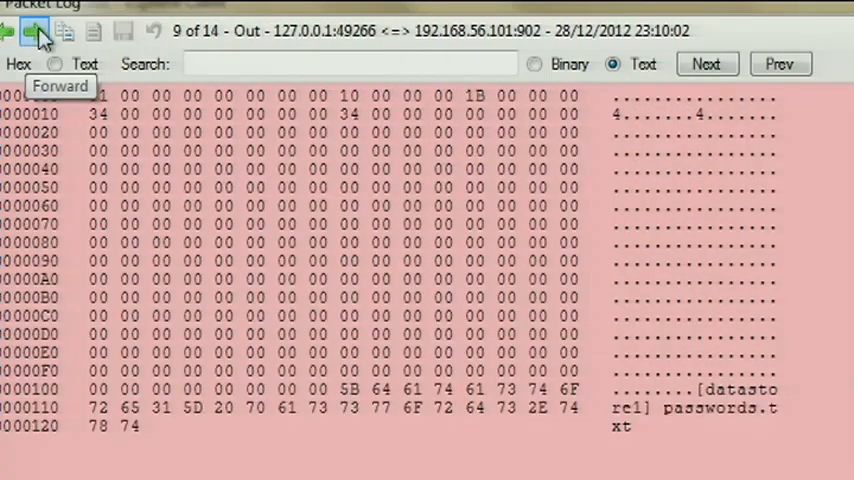
{"action": "left_click", "coordinate": [34, 32]}
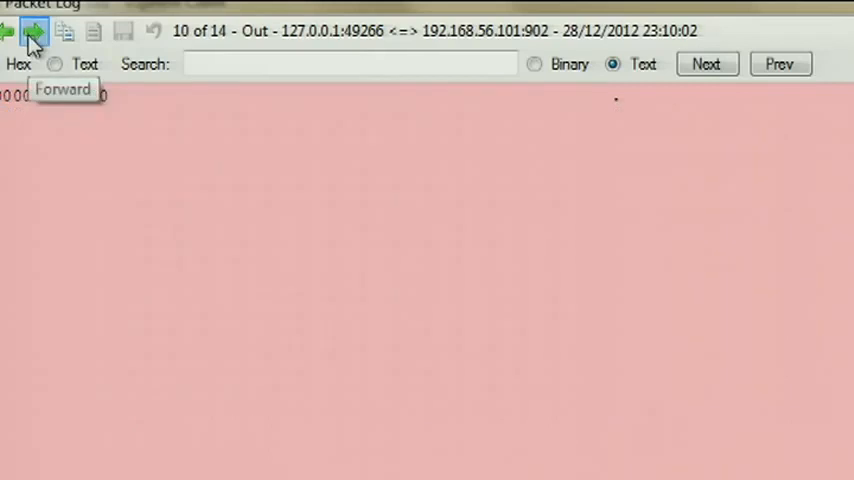
{"action": "left_click", "coordinate": [32, 31]}
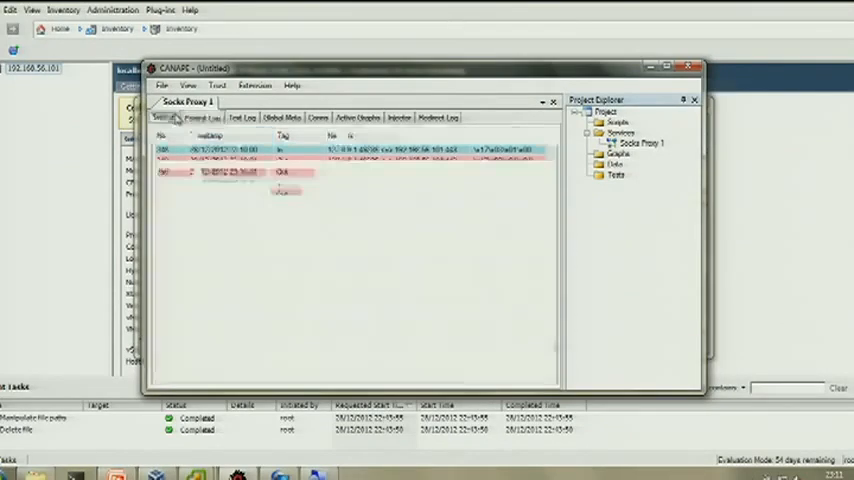
Go to the proxy's Settings and add a new filter to its list
{"action": "left_click", "coordinate": [163, 117]}
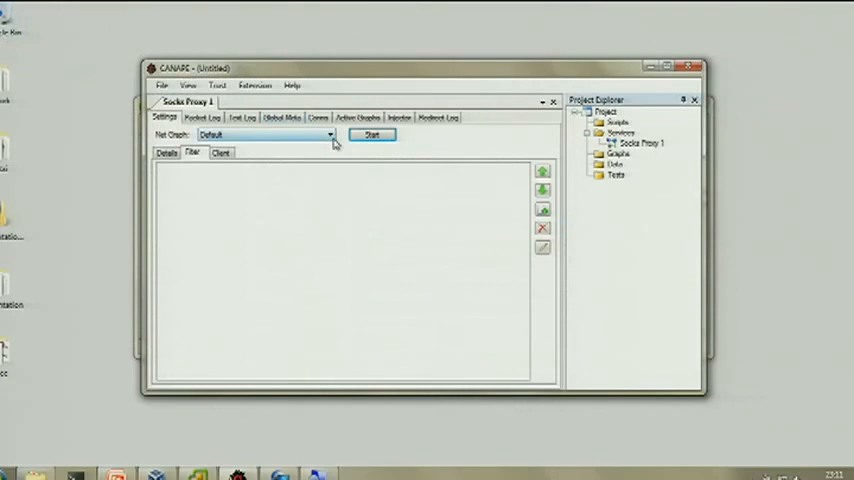
{"action": "mouse_move", "coordinate": [333, 143]}
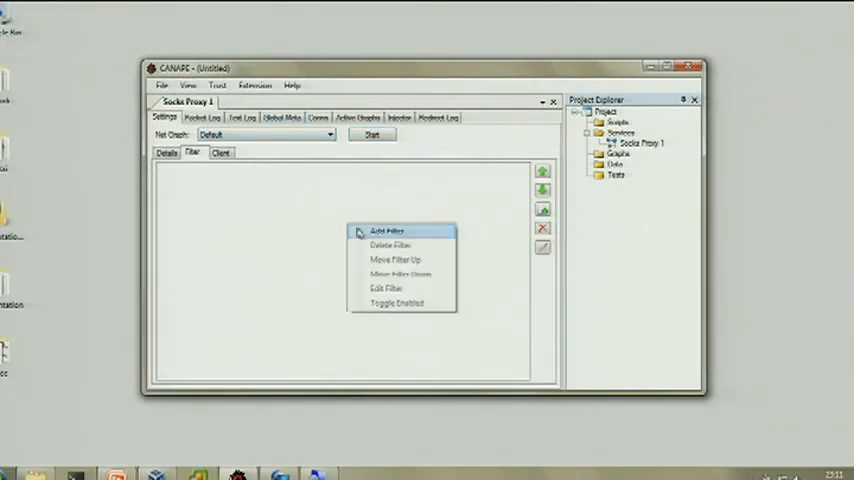
{"action": "left_click", "coordinate": [386, 287]}
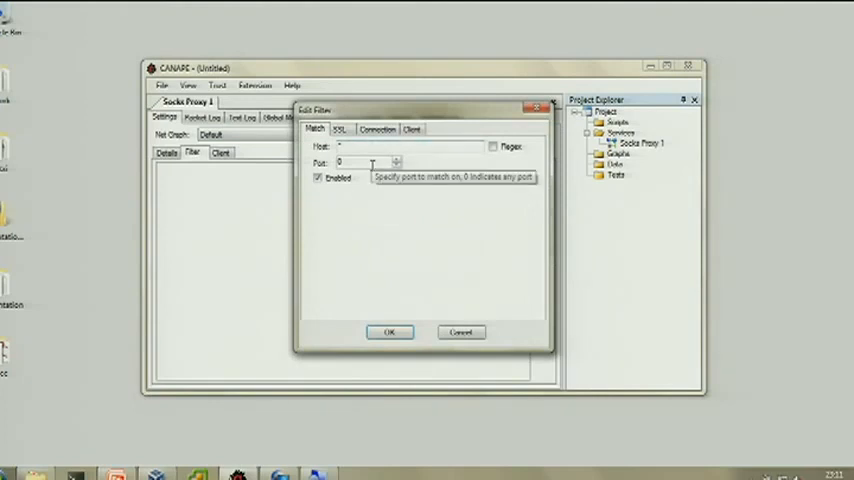